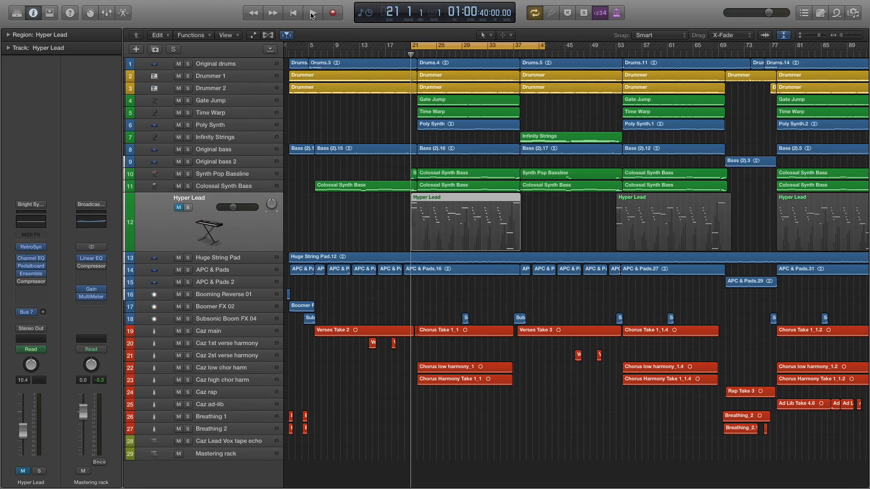
{"action": "mouse_move", "coordinate": [313, 12]}
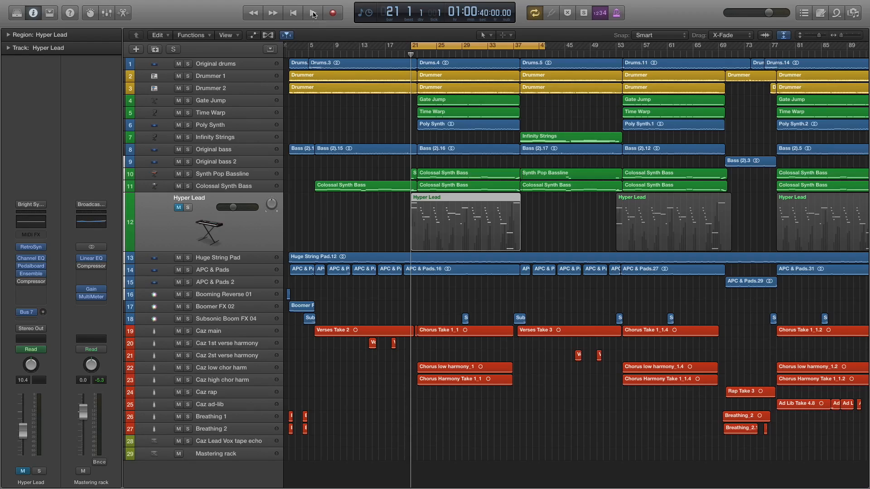
- Play the mix from bar 21, then stop playback
{"action": "left_click", "coordinate": [313, 12]}
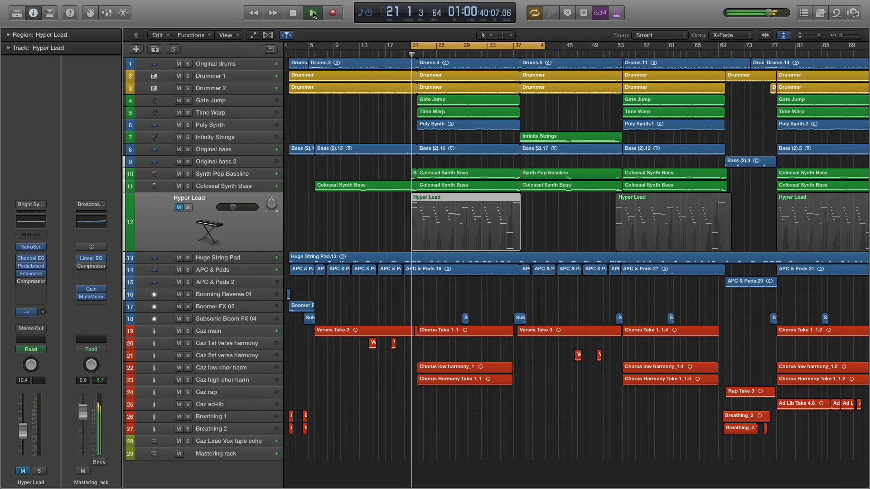
{"action": "left_click", "coordinate": [312, 13]}
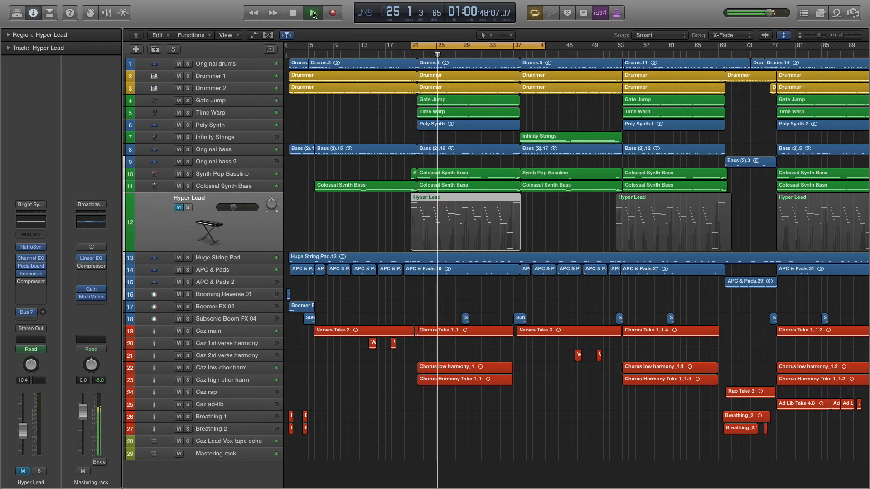
{"action": "left_click", "coordinate": [312, 12]}
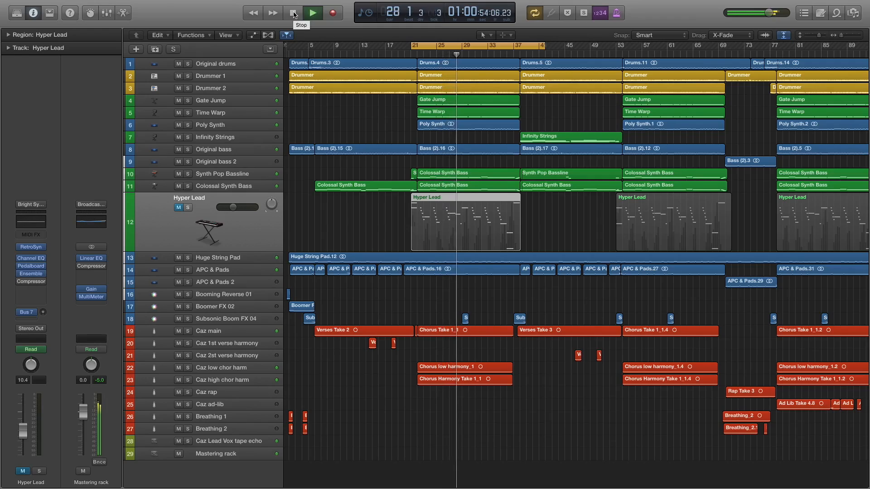
{"action": "left_click", "coordinate": [293, 12]}
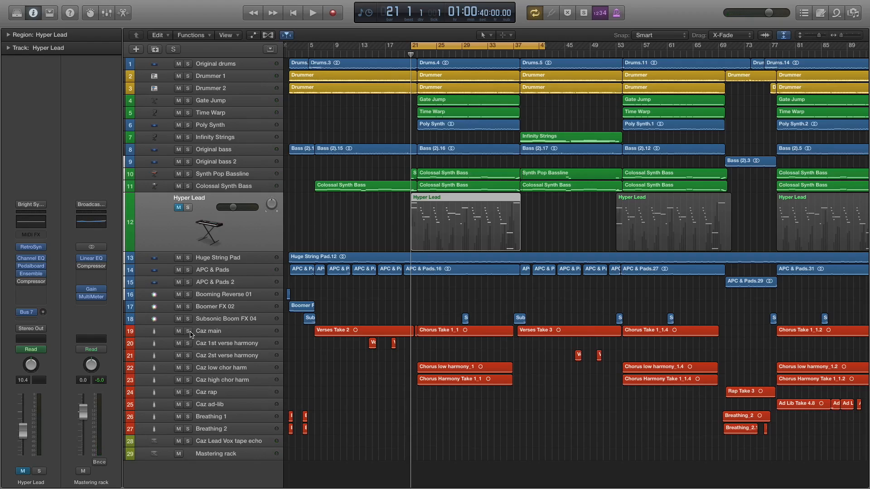
{"action": "mouse_move", "coordinate": [188, 331]}
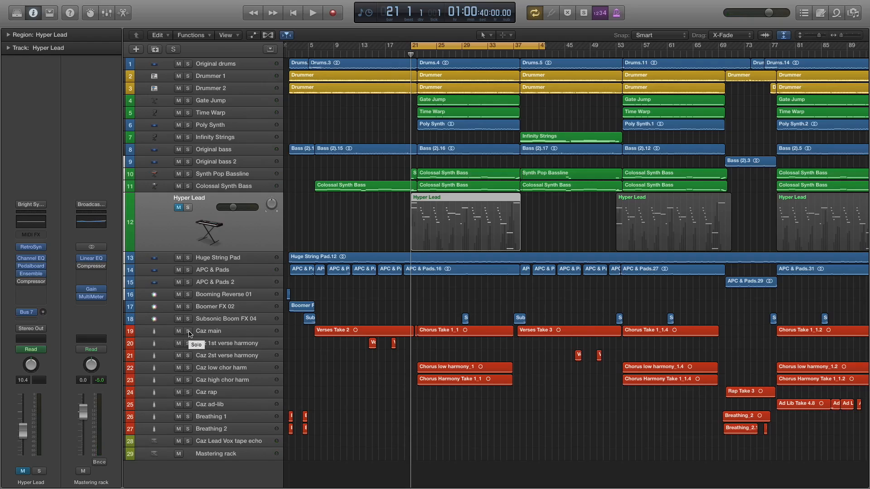
- Solo and unmute Hyper Lead, then play it alone from bar 21 to about bar 25
{"action": "left_click", "coordinate": [173, 50]}
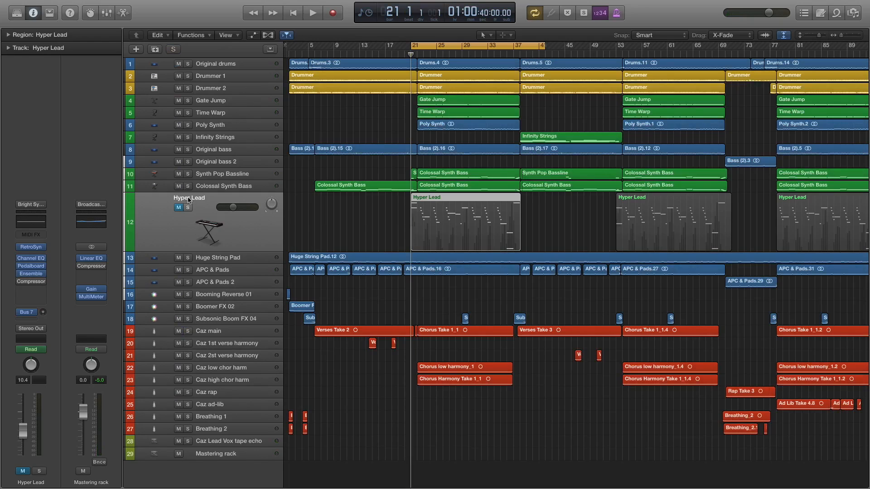
{"action": "left_click", "coordinate": [187, 207]}
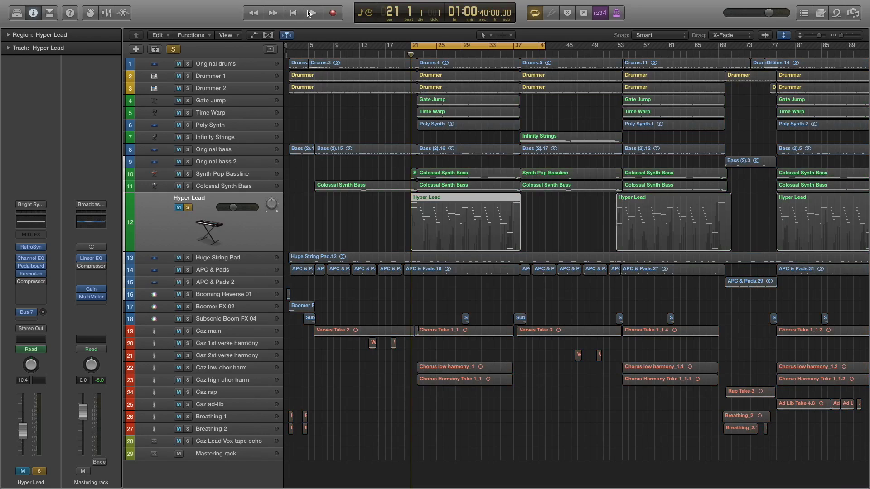
{"action": "left_click", "coordinate": [312, 12]}
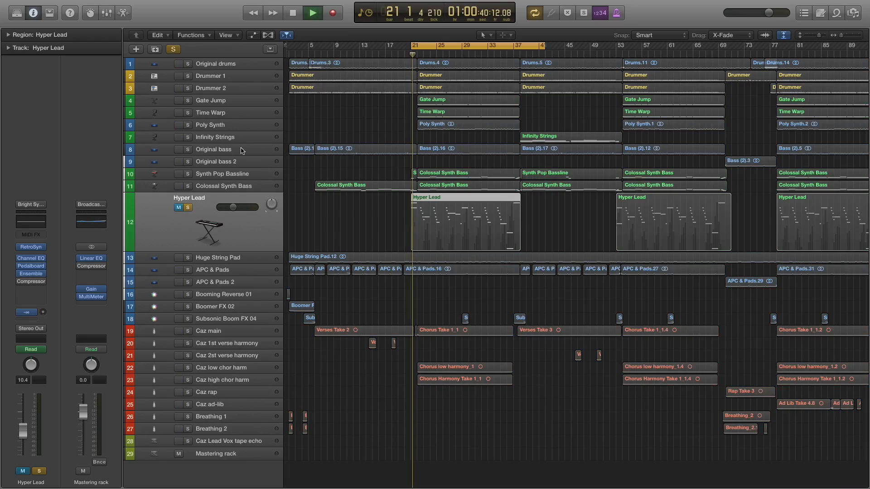
{"action": "left_click", "coordinate": [312, 12]}
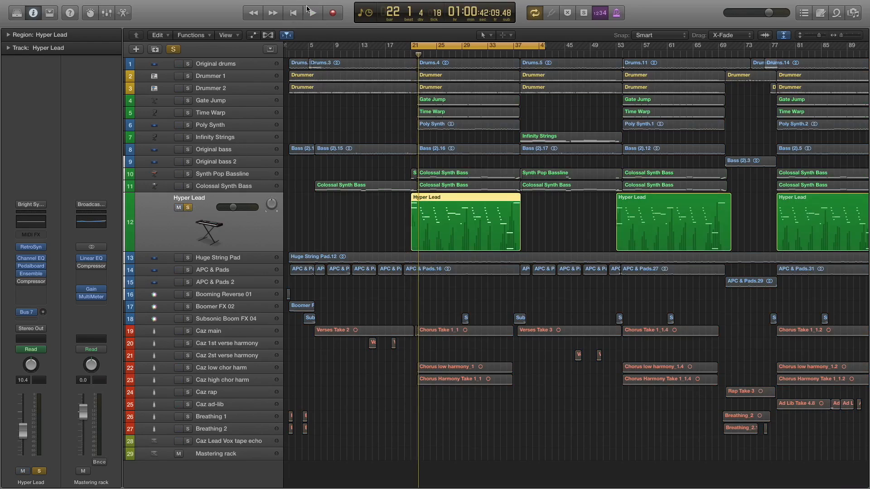
{"action": "left_click", "coordinate": [312, 12]}
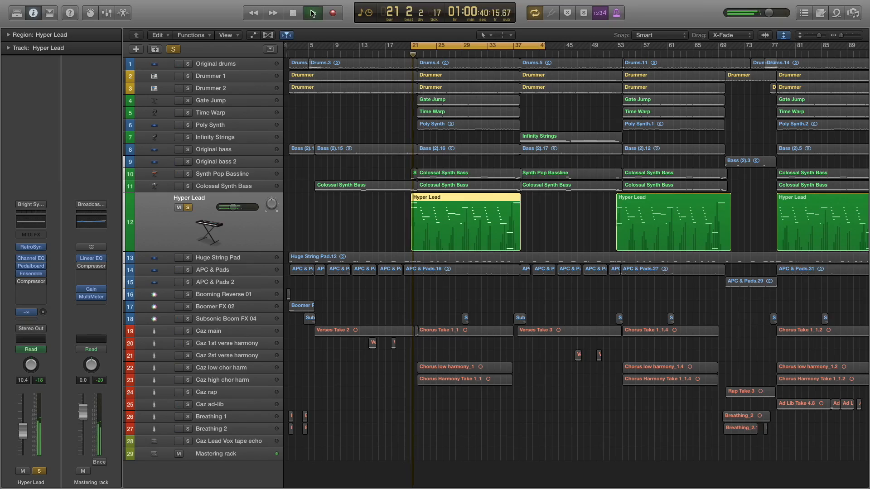
{"action": "left_click", "coordinate": [312, 12]}
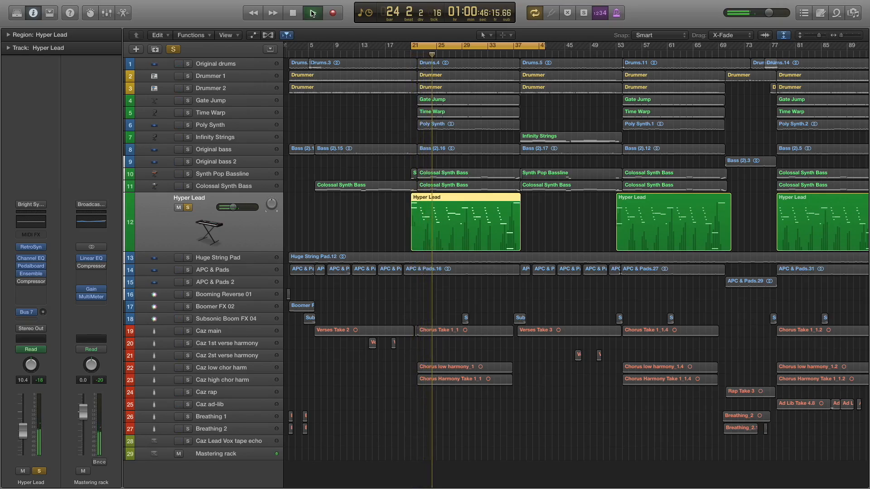
{"action": "left_click", "coordinate": [312, 12]}
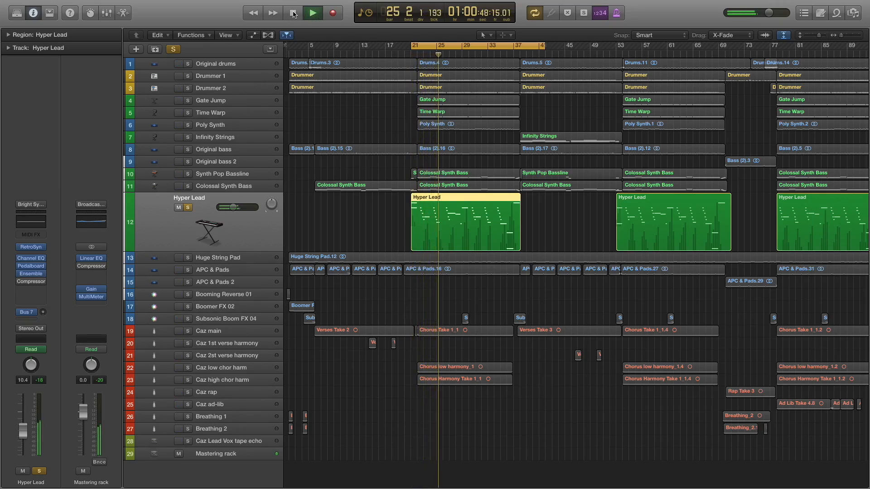
{"action": "left_click", "coordinate": [293, 12]}
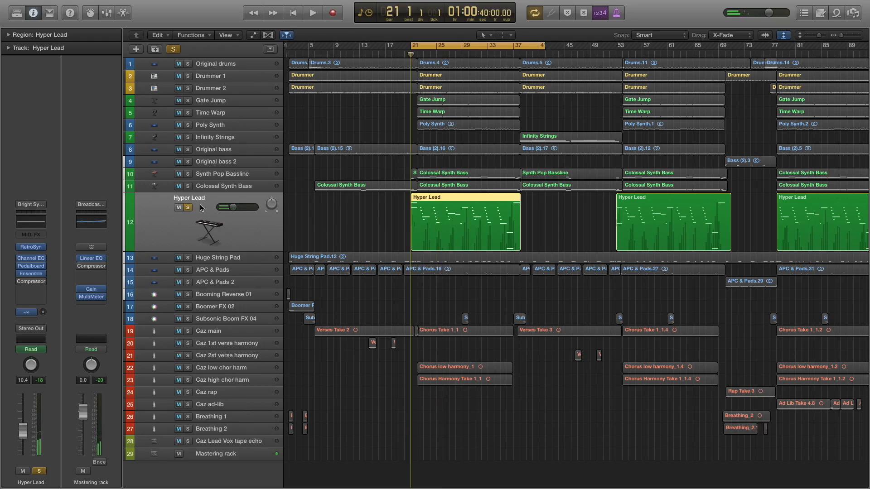
- Unsolo Hyper Lead and play the full mix from bar 21 to about bar 30
{"action": "left_click", "coordinate": [187, 207]}
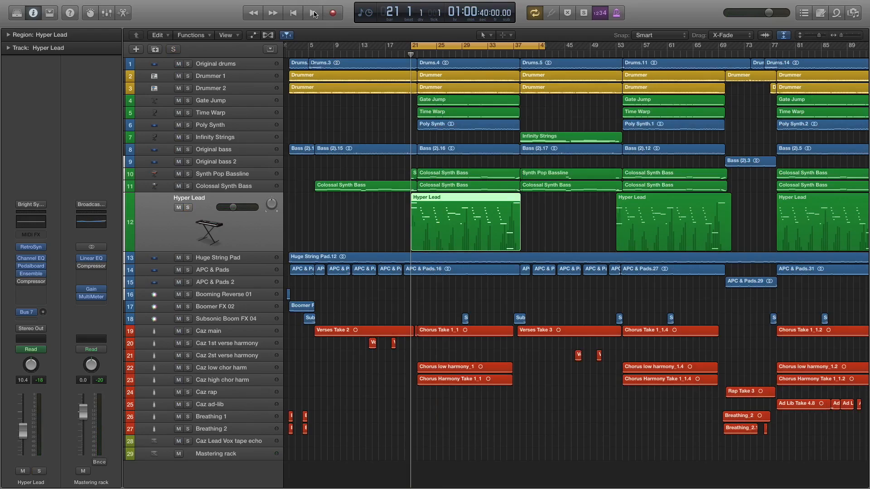
{"action": "left_click", "coordinate": [313, 12]}
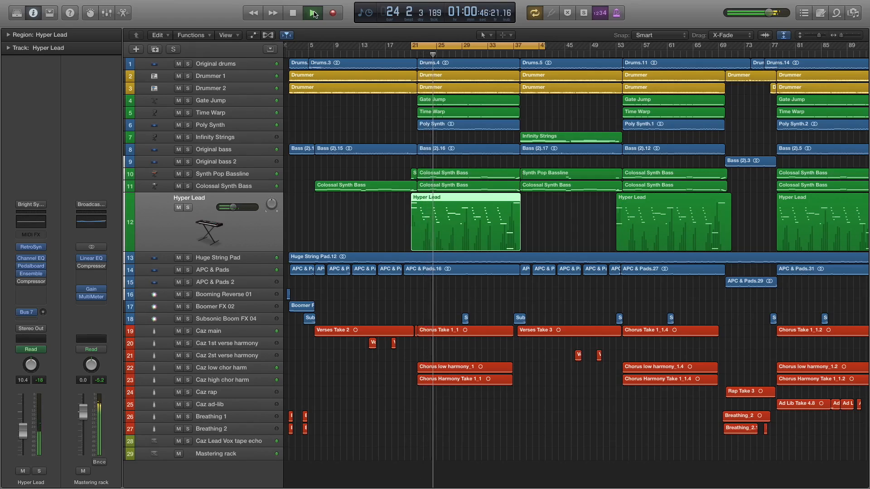
{"action": "left_click", "coordinate": [312, 12]}
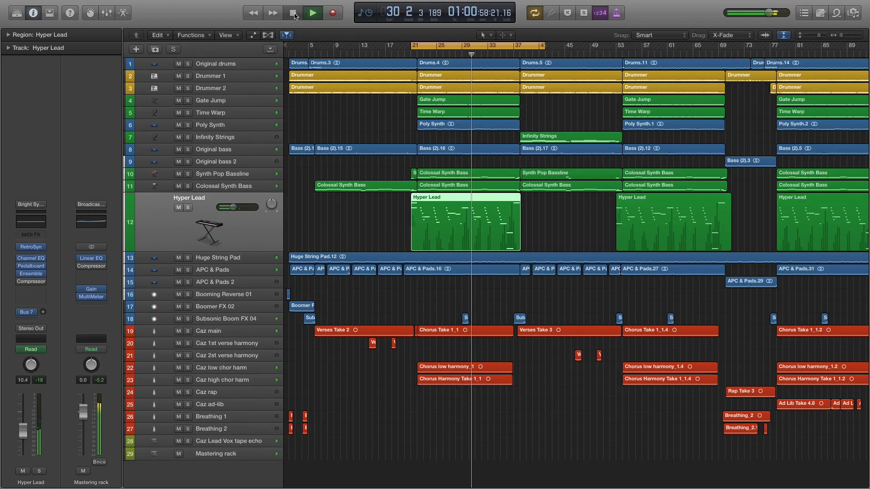
{"action": "left_click", "coordinate": [295, 12]}
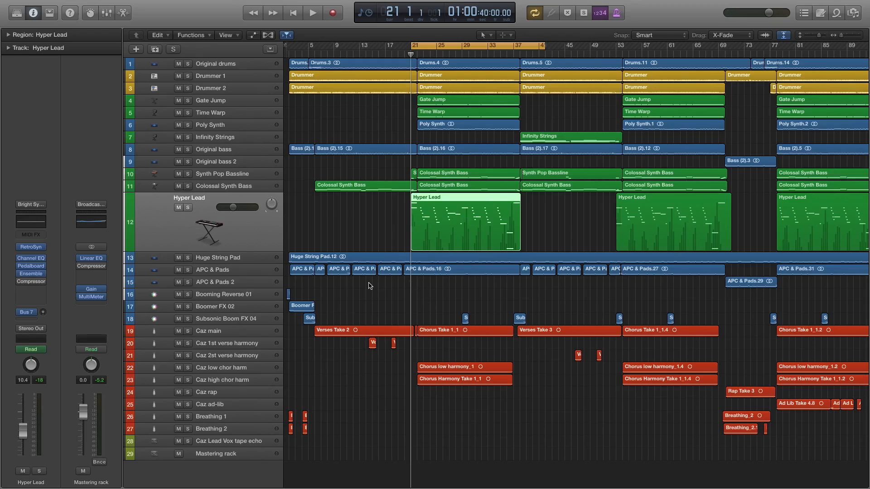
{"action": "mouse_move", "coordinate": [395, 257]}
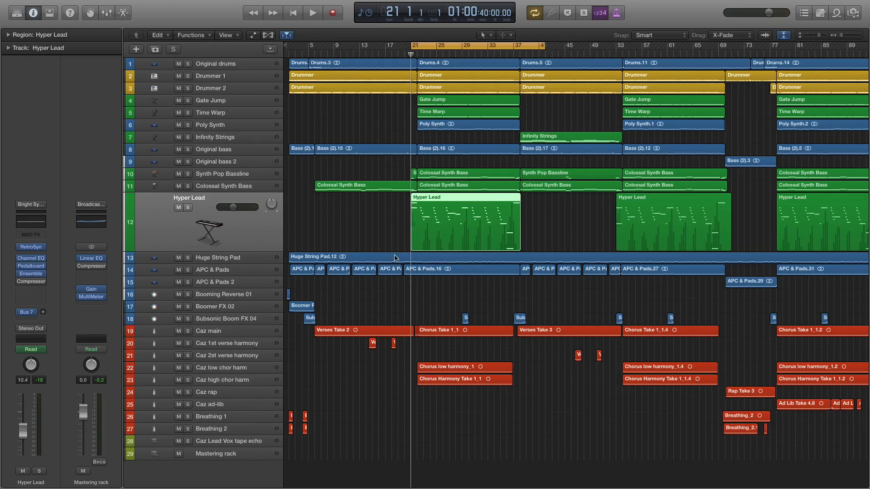
{"action": "mouse_move", "coordinate": [195, 213]}
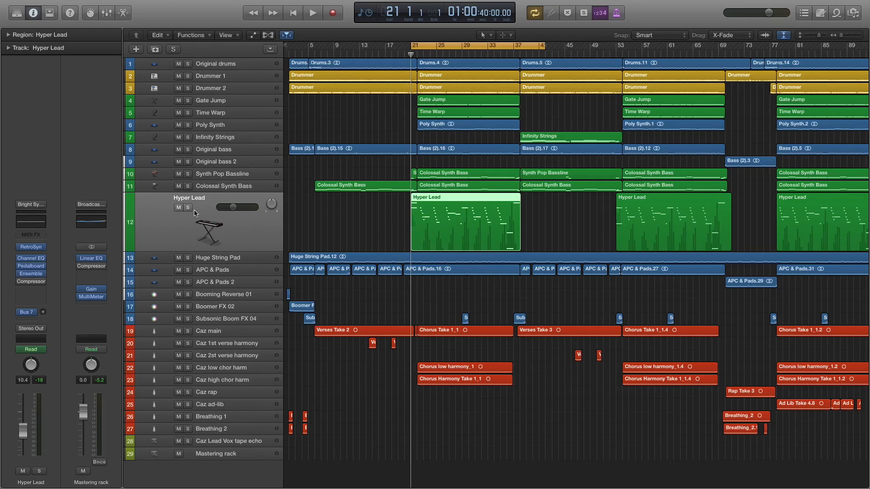
{"action": "mouse_move", "coordinate": [189, 208]}
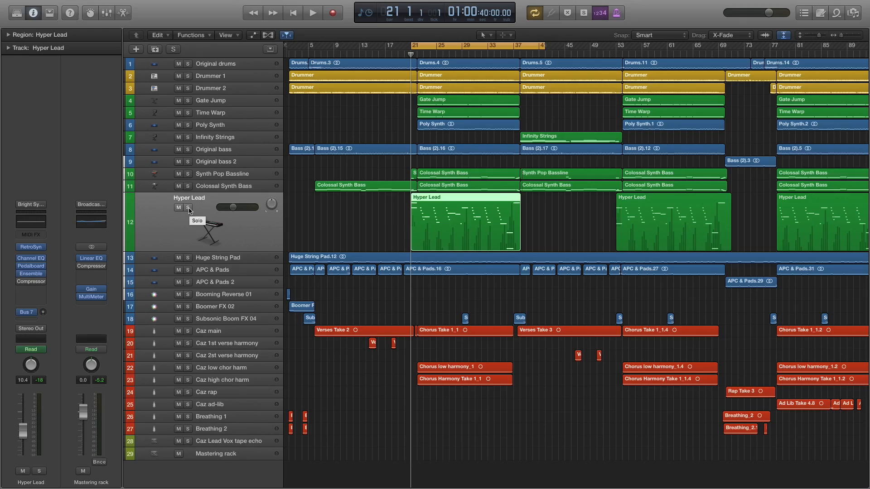
{"action": "mouse_move", "coordinate": [448, 221]}
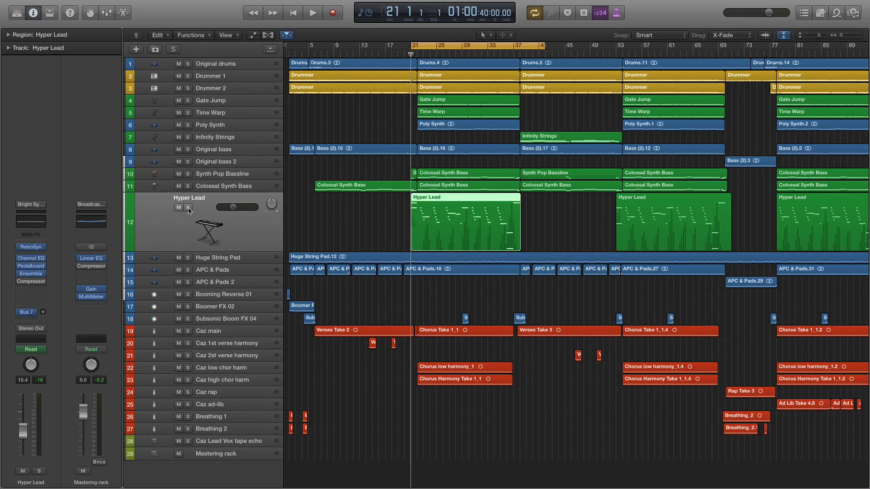
{"action": "mouse_move", "coordinate": [188, 208]}
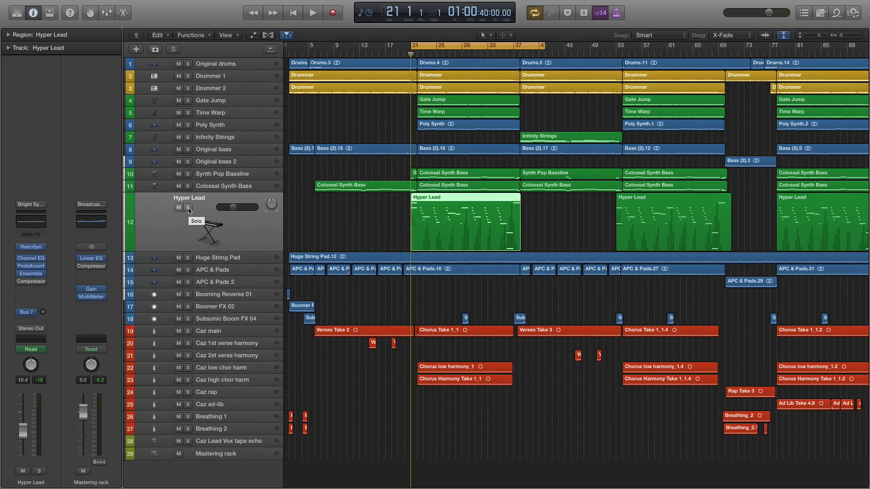
{"action": "left_click", "coordinate": [187, 207]}
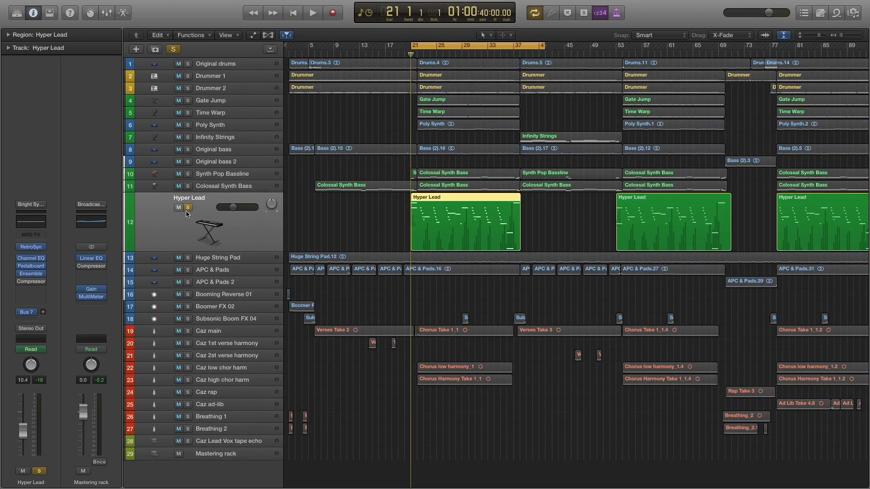
{"action": "left_click", "coordinate": [187, 331]}
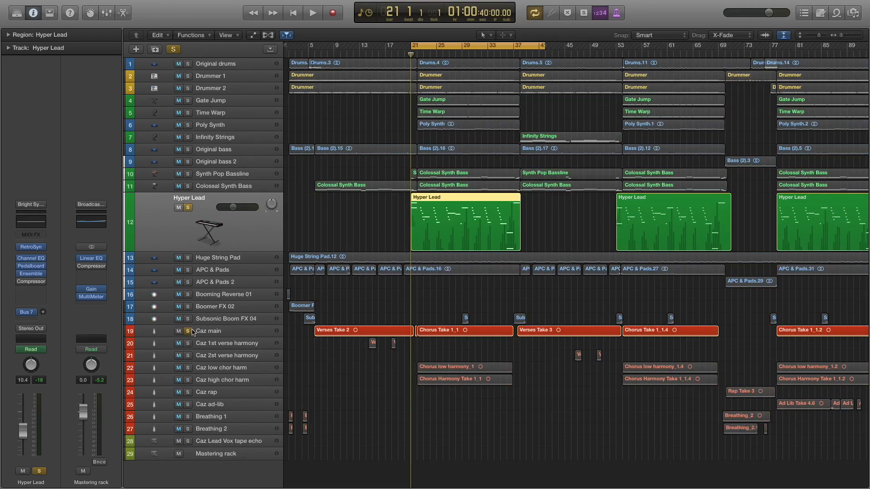
{"action": "left_click", "coordinate": [312, 12]}
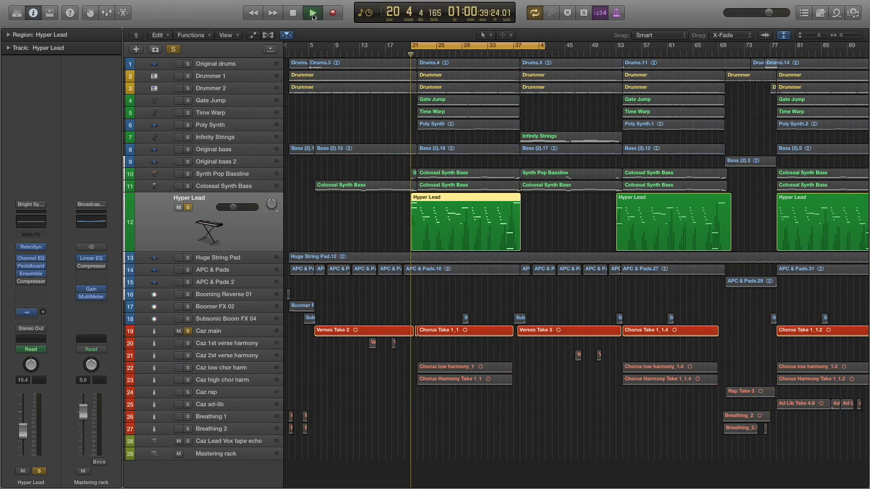
{"action": "left_click", "coordinate": [312, 12]}
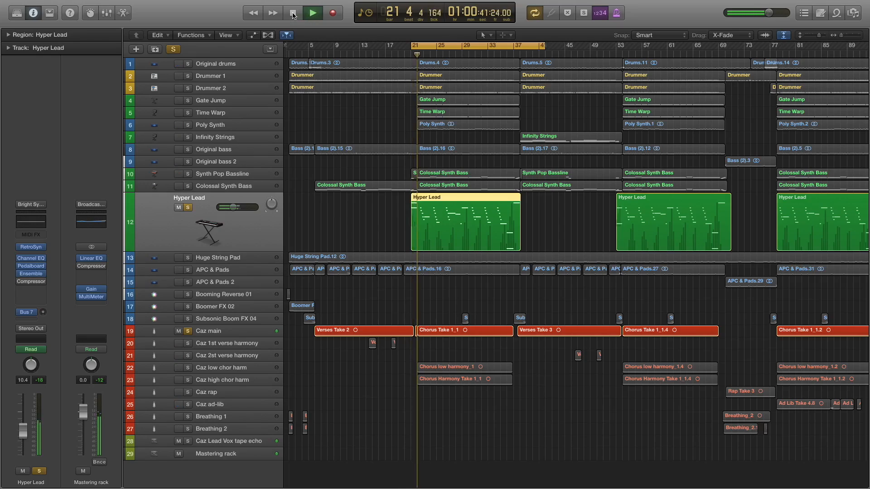
{"action": "left_click", "coordinate": [293, 12]}
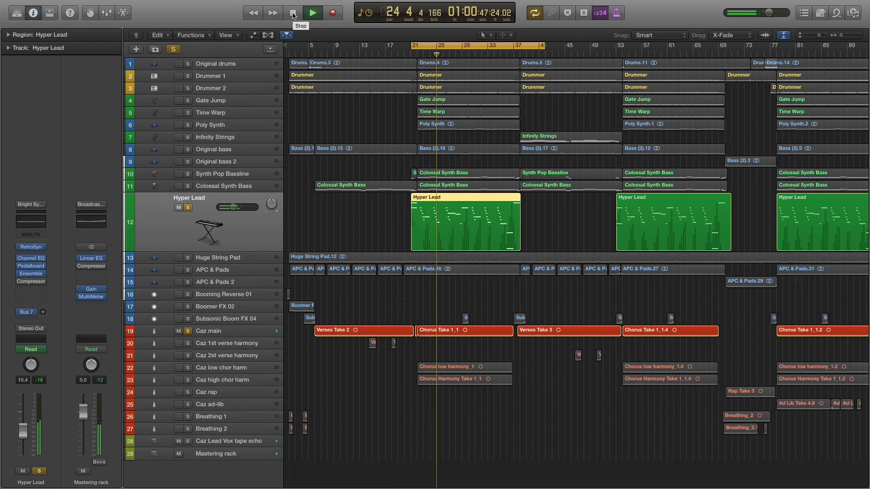
{"action": "left_click", "coordinate": [311, 13]}
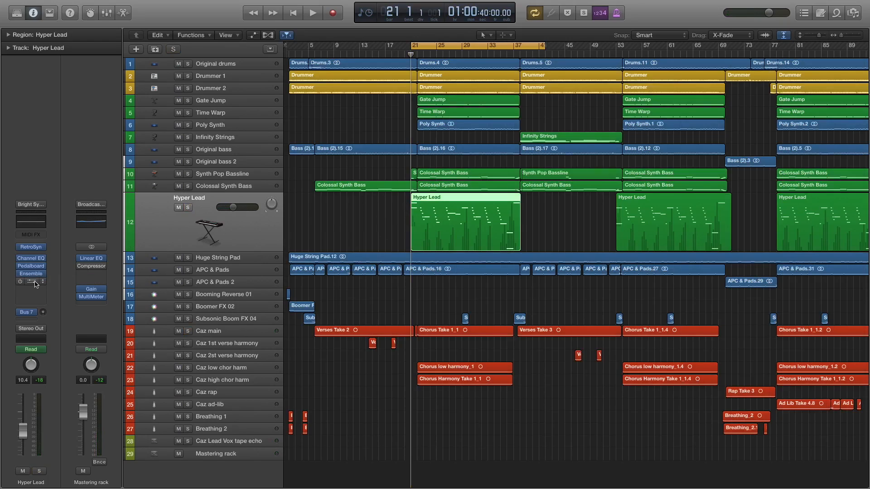
- Open Hyper Lead's Compressor and set its side chain to Audio 9 - Caz main
{"action": "left_click", "coordinate": [91, 266]}
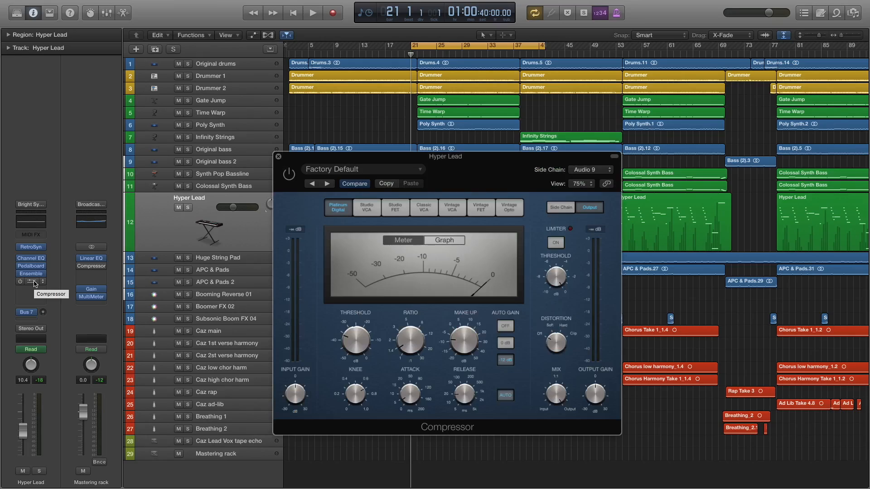
{"action": "mouse_move", "coordinate": [458, 203]}
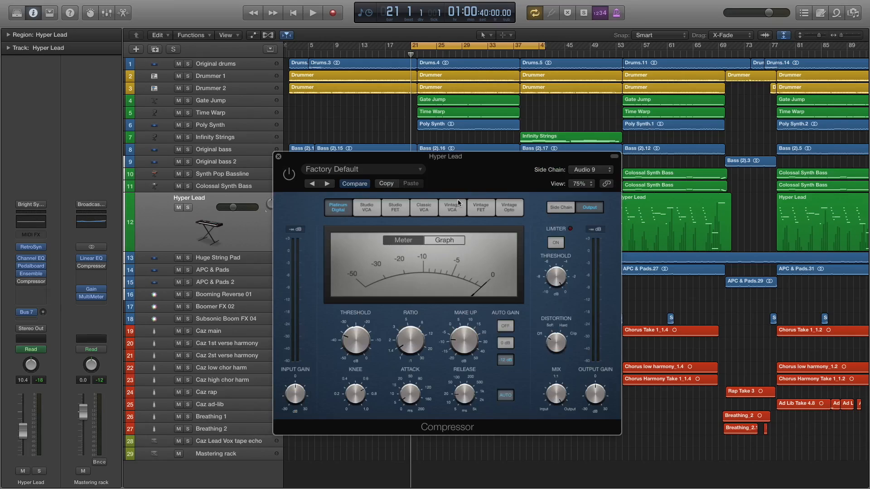
{"action": "mouse_move", "coordinate": [469, 171]}
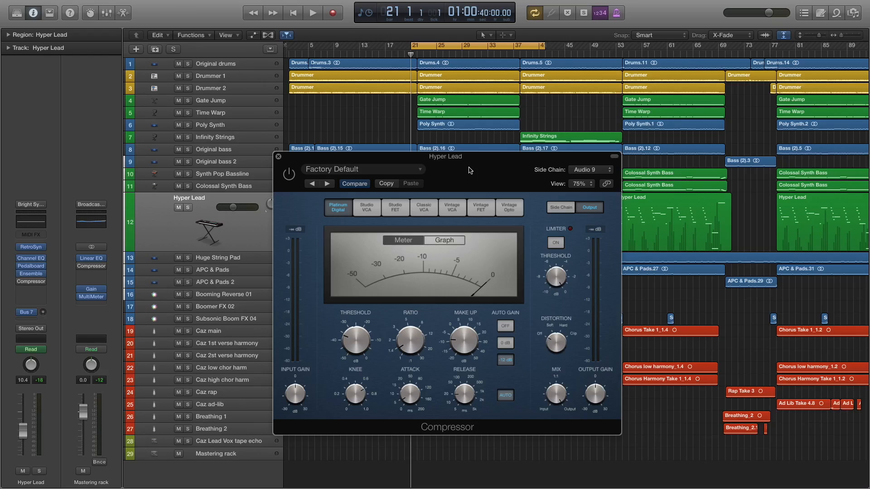
{"action": "mouse_move", "coordinate": [524, 239]}
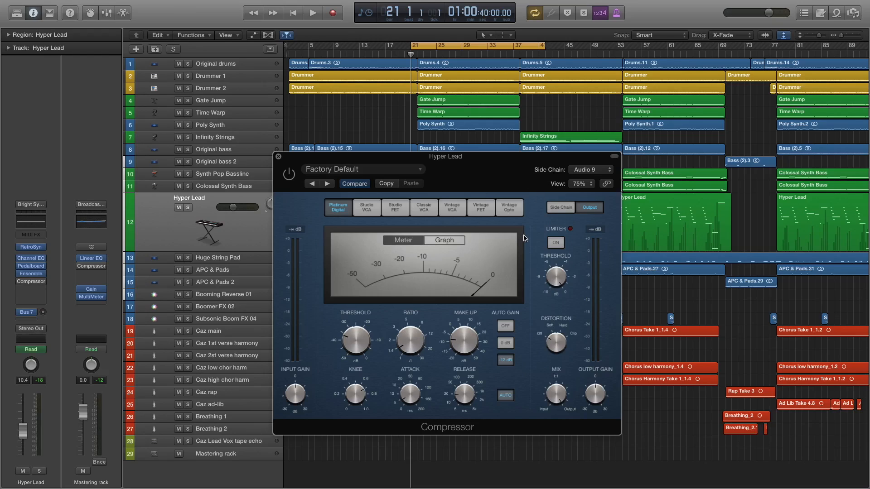
{"action": "mouse_move", "coordinate": [551, 221]}
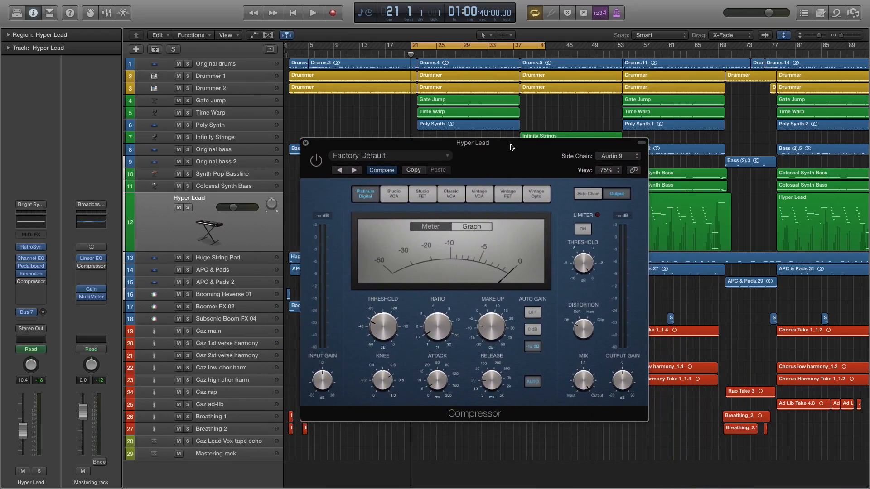
{"action": "mouse_move", "coordinate": [520, 148]}
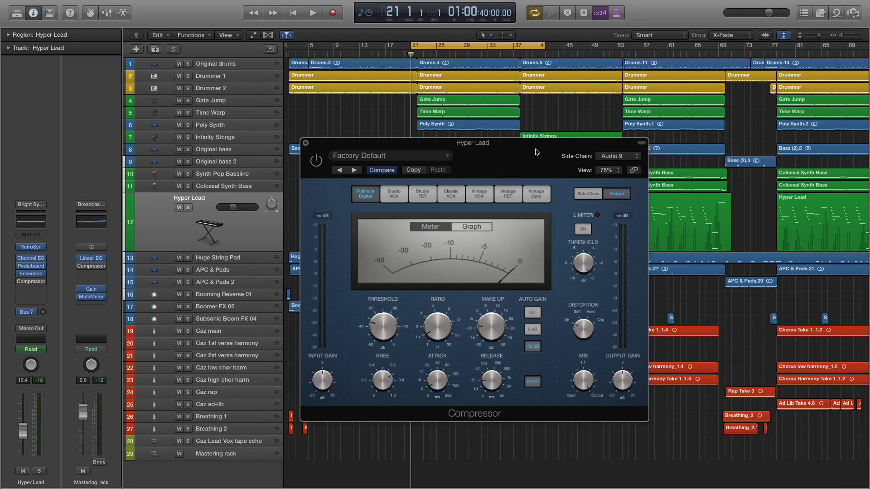
{"action": "mouse_move", "coordinate": [592, 165]}
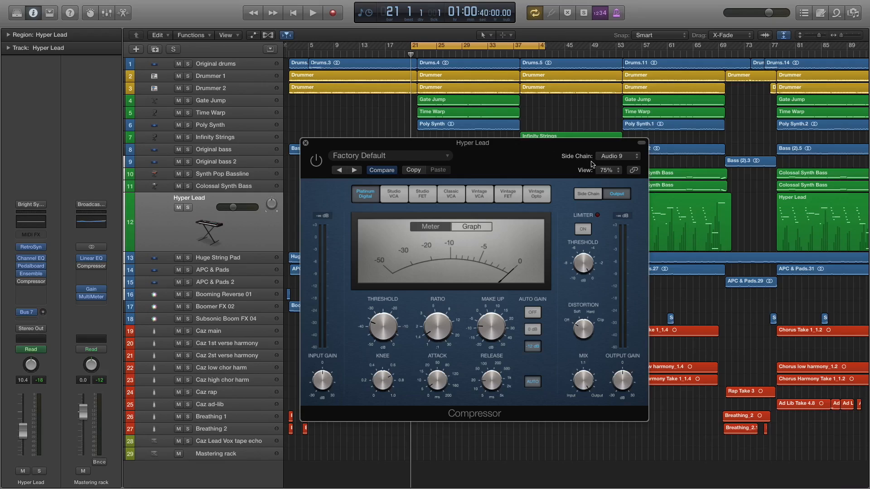
{"action": "mouse_move", "coordinate": [591, 165]}
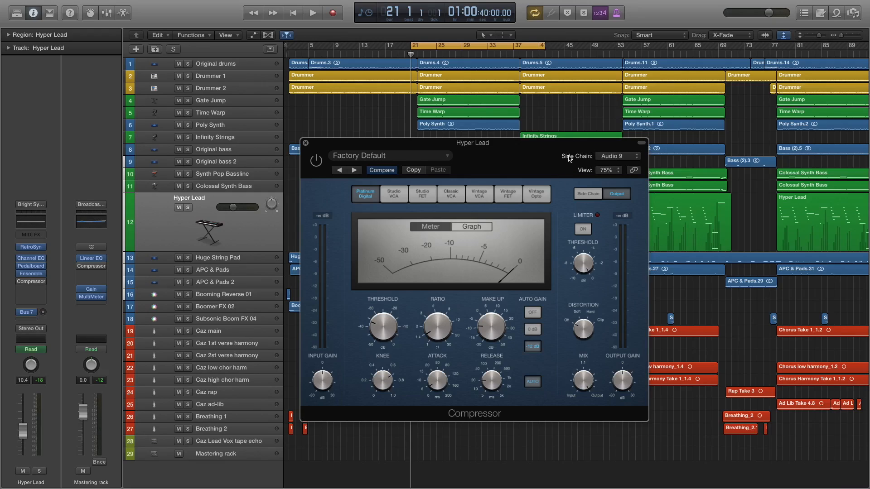
{"action": "mouse_move", "coordinate": [636, 158]}
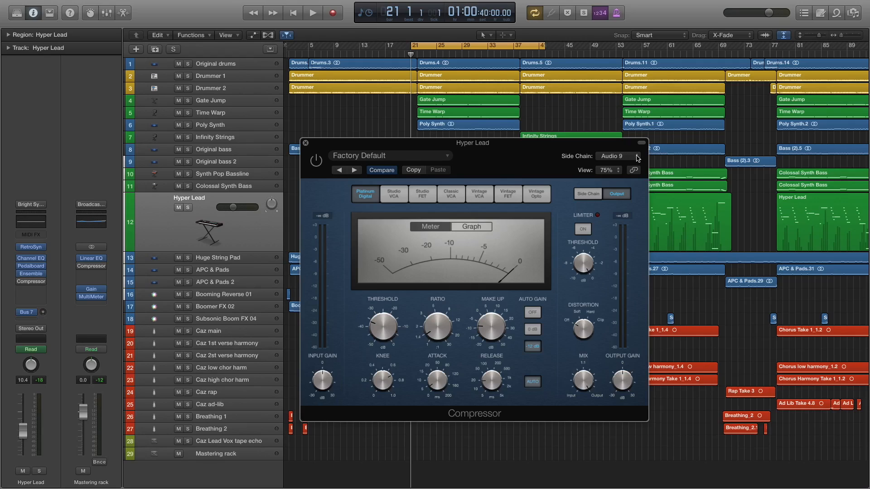
{"action": "left_click", "coordinate": [617, 156]}
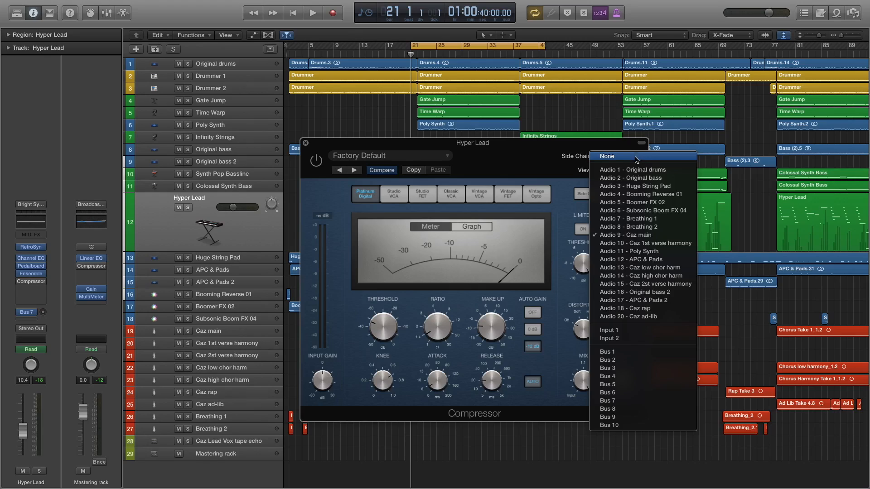
{"action": "mouse_move", "coordinate": [620, 178]}
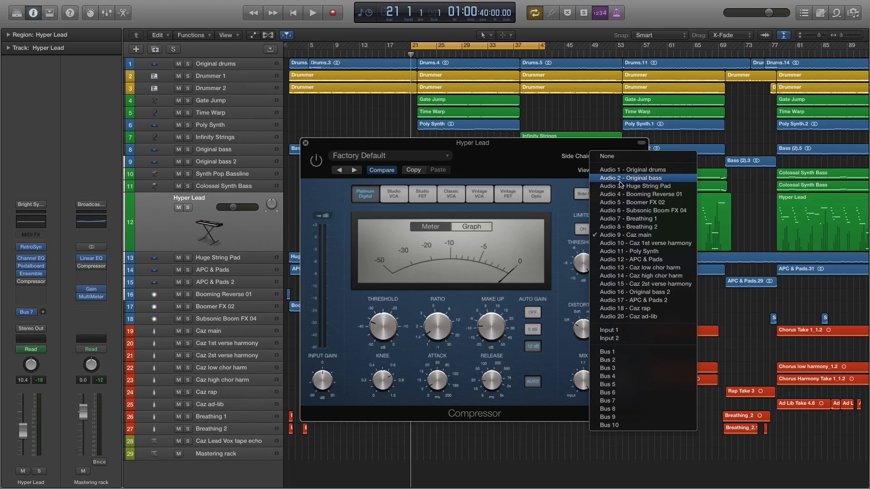
{"action": "mouse_move", "coordinate": [628, 227]}
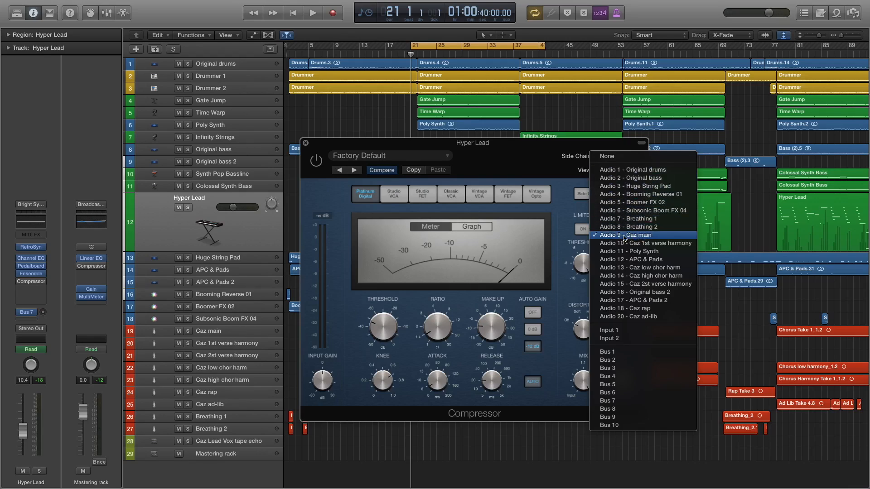
{"action": "mouse_move", "coordinate": [630, 239]}
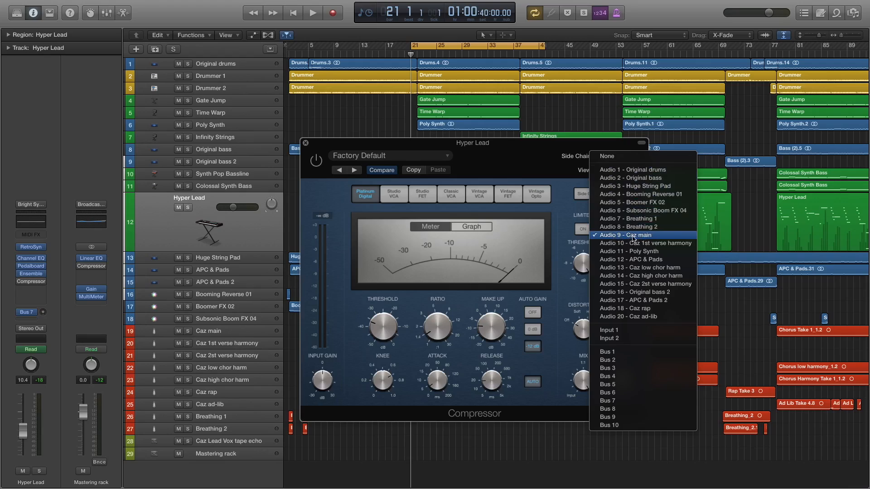
{"action": "left_click", "coordinate": [631, 234]}
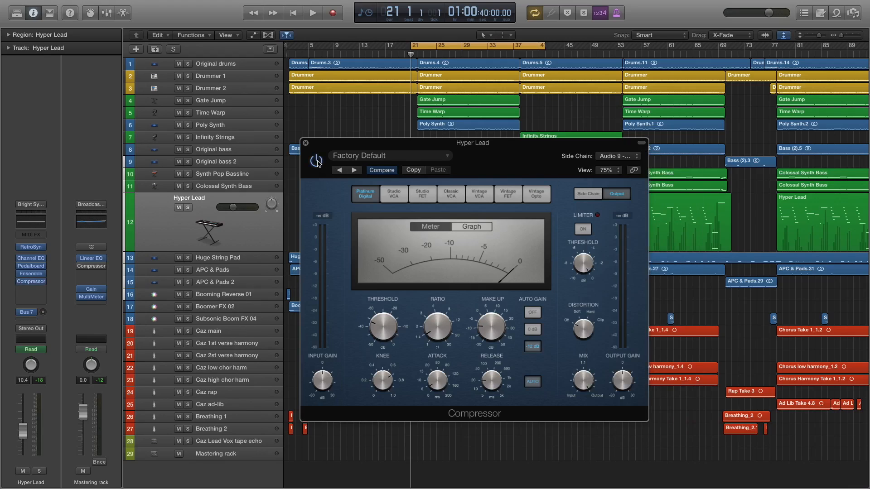
- Enable the Compressor plug-in with its power button
{"action": "left_click", "coordinate": [315, 160]}
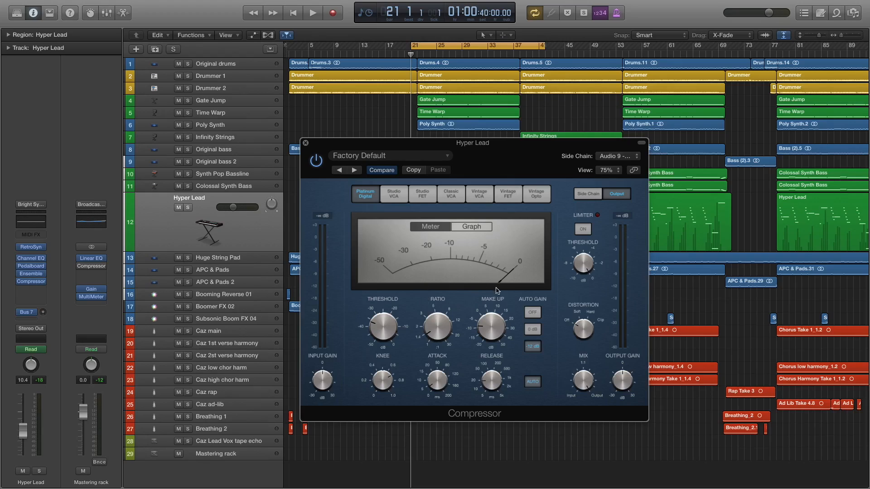
{"action": "mouse_move", "coordinate": [491, 257]}
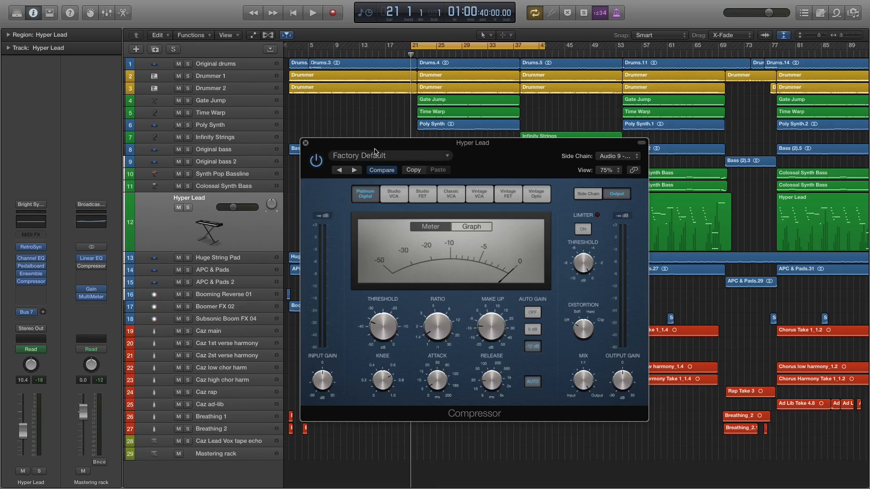
{"action": "mouse_move", "coordinate": [484, 252]}
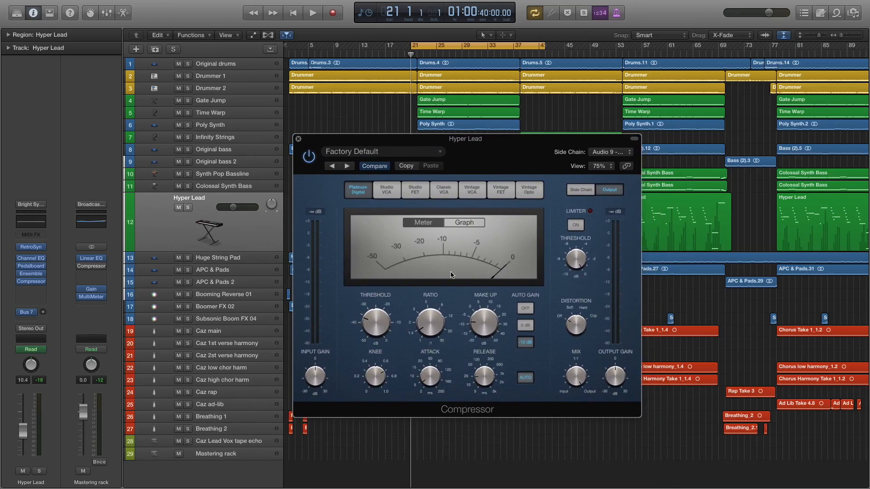
{"action": "mouse_move", "coordinate": [331, 294]}
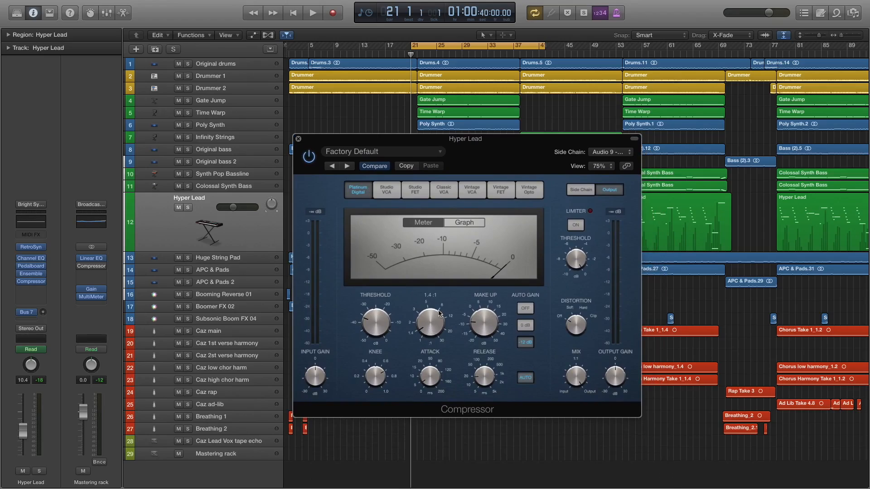
{"action": "mouse_move", "coordinate": [427, 331]}
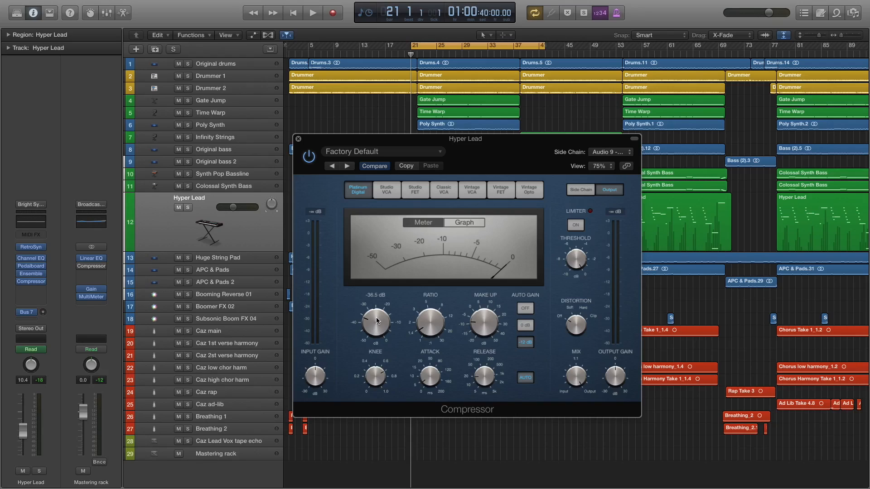
{"action": "mouse_move", "coordinate": [378, 309]}
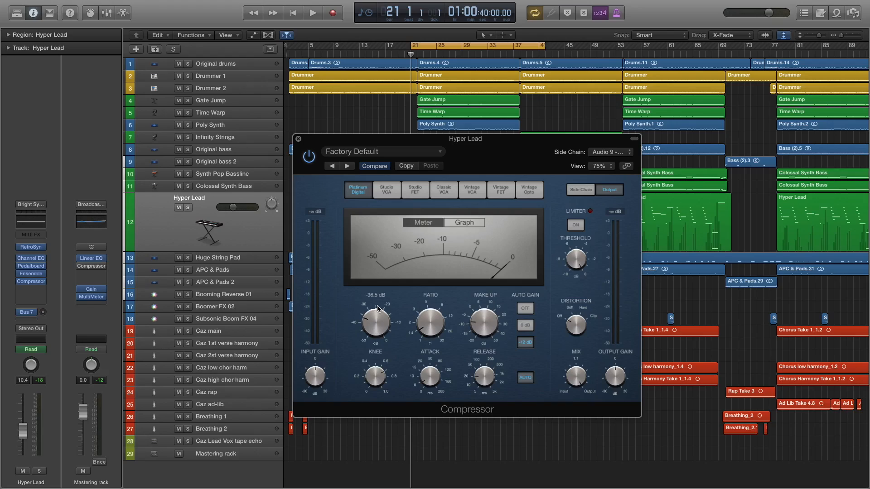
{"action": "mouse_move", "coordinate": [422, 338]}
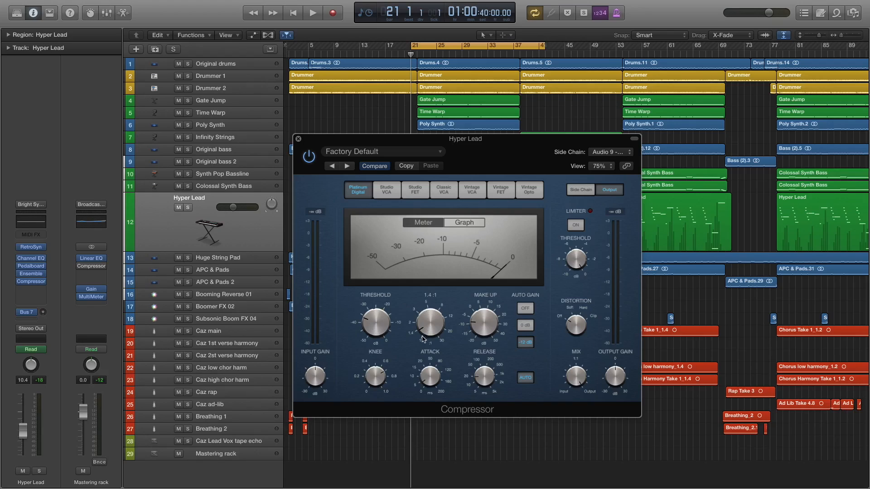
{"action": "mouse_move", "coordinate": [427, 324]}
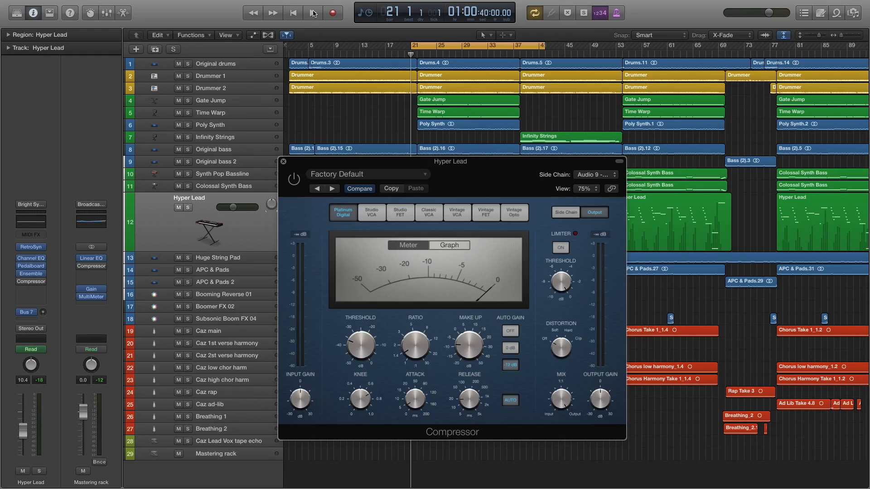
{"action": "mouse_move", "coordinate": [313, 13]}
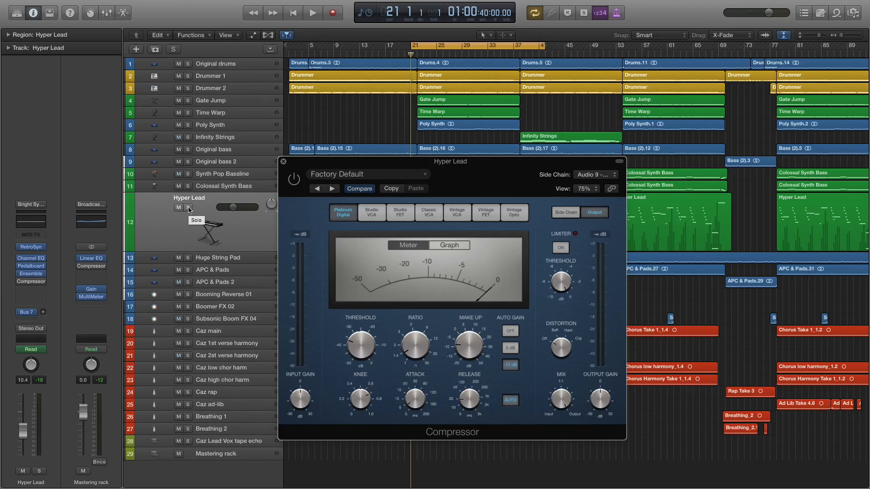
- Solo Hyper Lead and Caz main, play near bar 28, and toggle the Compressor to compare
{"action": "left_click", "coordinate": [187, 207]}
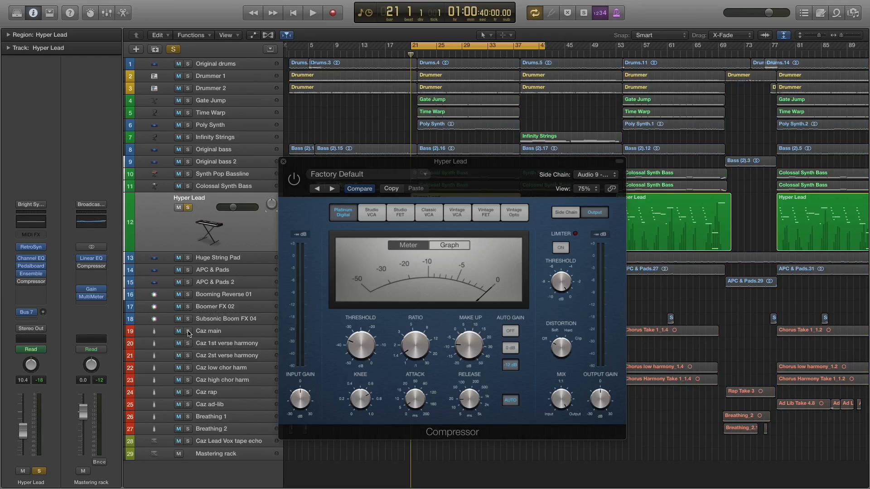
{"action": "left_click", "coordinate": [312, 12]}
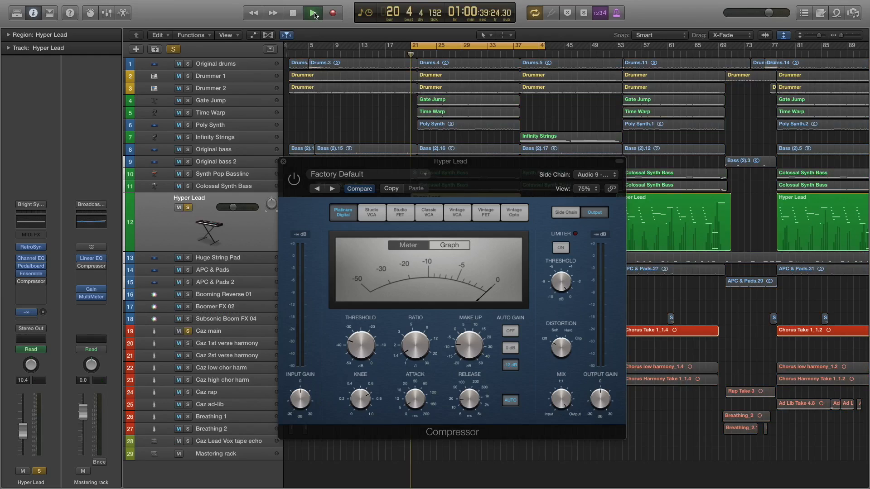
{"action": "left_click", "coordinate": [312, 13]}
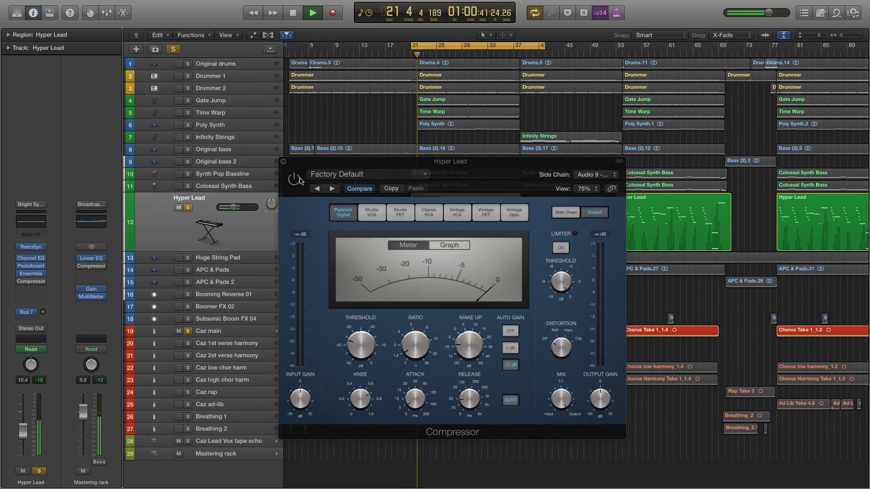
{"action": "left_click", "coordinate": [293, 12]}
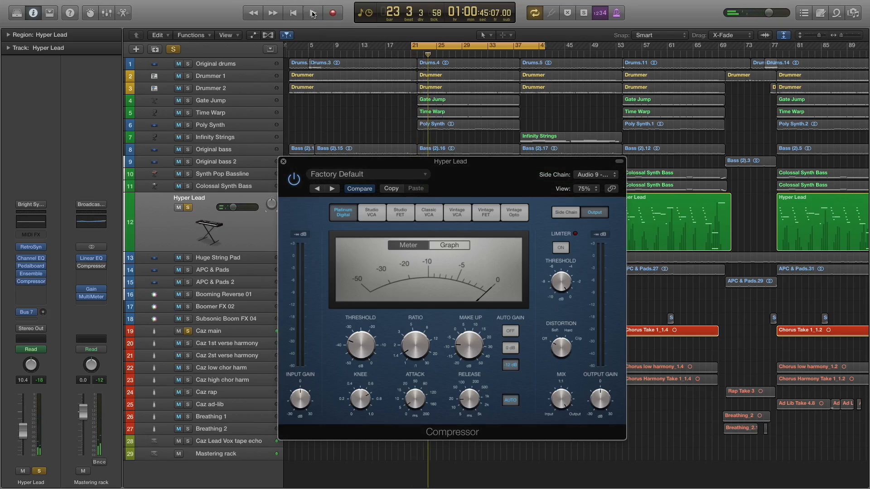
{"action": "left_click", "coordinate": [312, 12]}
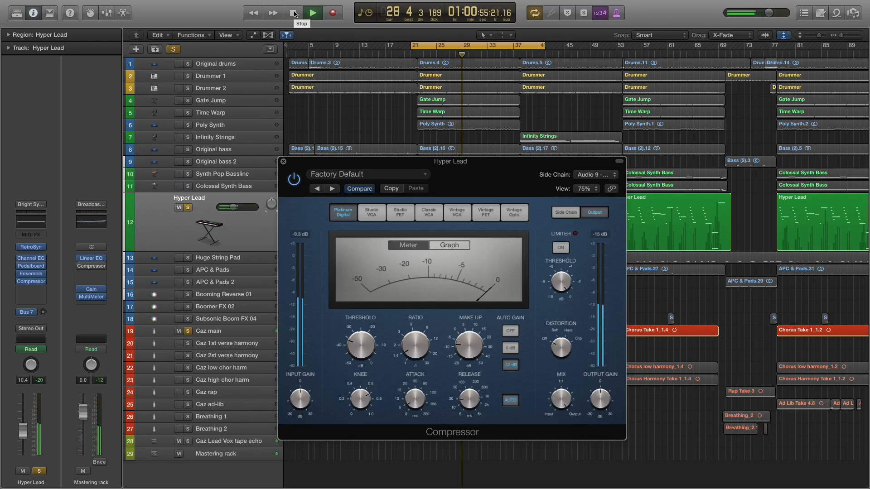
- Stop the soloed playback, returning to bar 21
{"action": "left_click", "coordinate": [311, 12]}
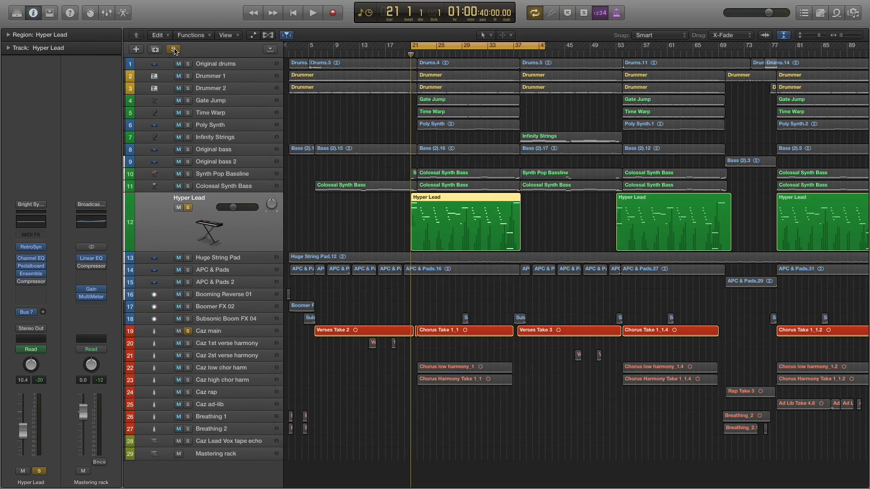
- Unsolo all tracks and play the full mix from bar 21 past bar 33
{"action": "left_click", "coordinate": [173, 49]}
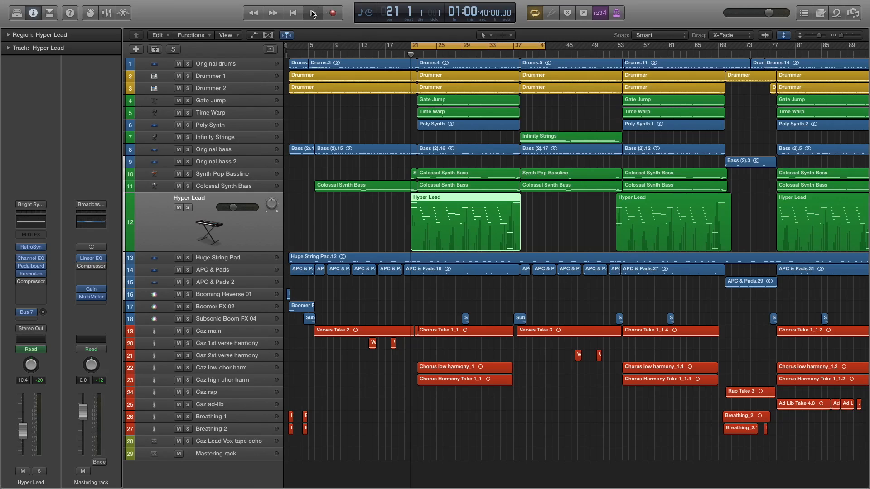
{"action": "left_click", "coordinate": [312, 12]}
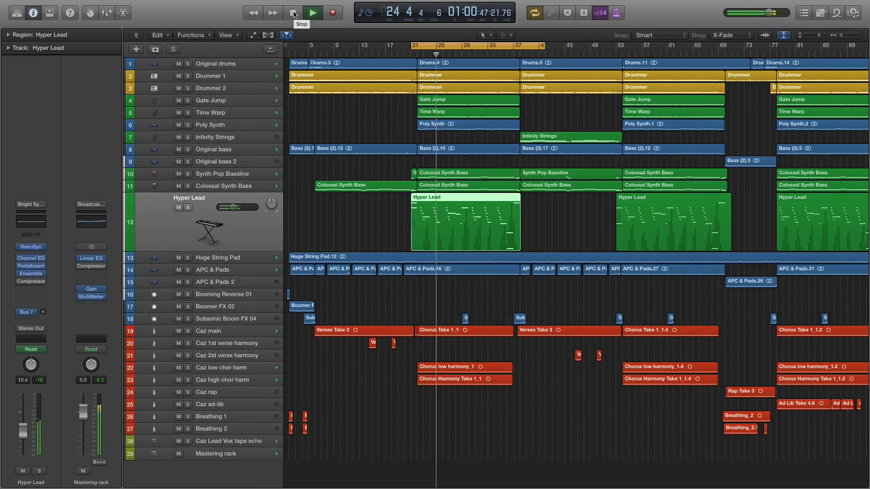
{"action": "left_click", "coordinate": [293, 12]}
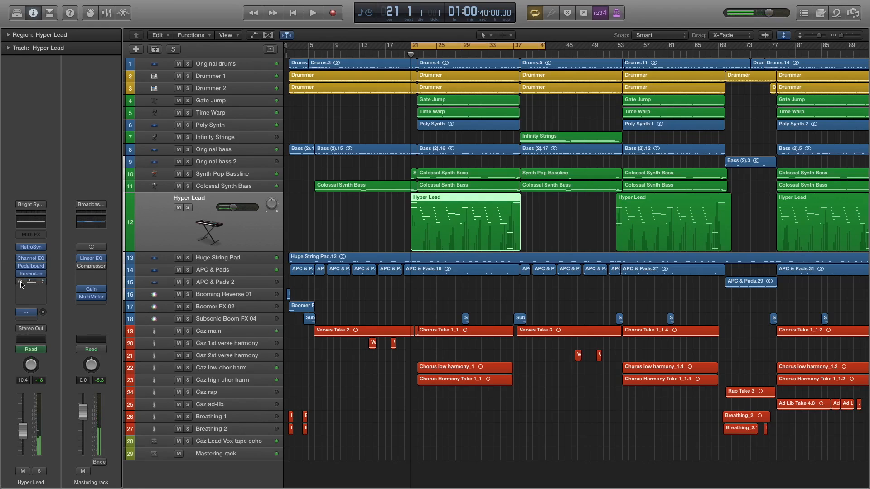
{"action": "left_click", "coordinate": [313, 12]}
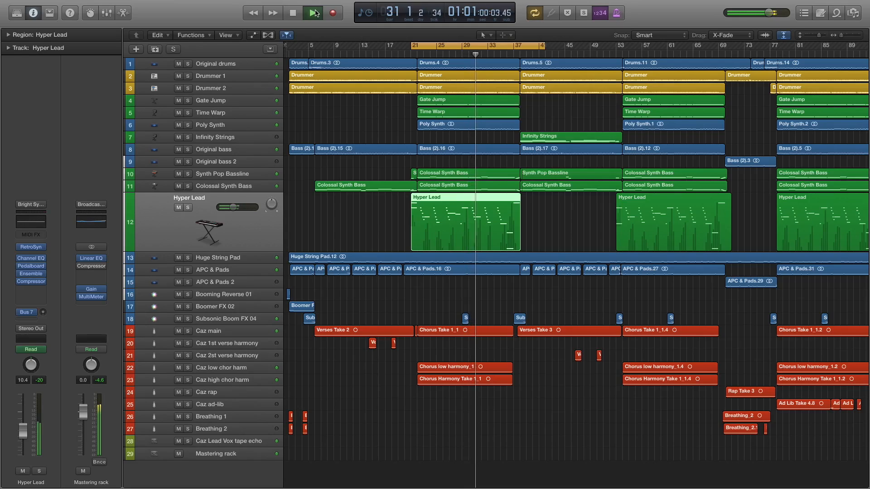
{"action": "left_click", "coordinate": [313, 12]}
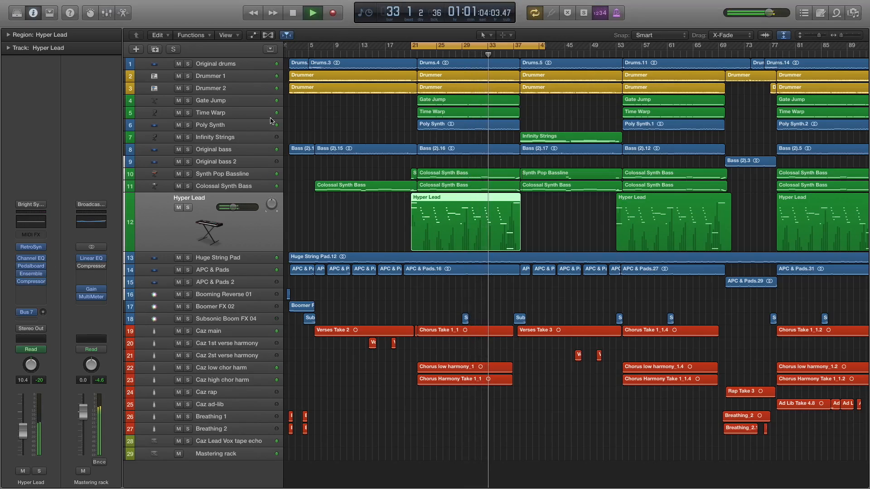
- Stop at bar 21, then reopen and close the Hyper Lead Compressor window
{"action": "left_click", "coordinate": [312, 12]}
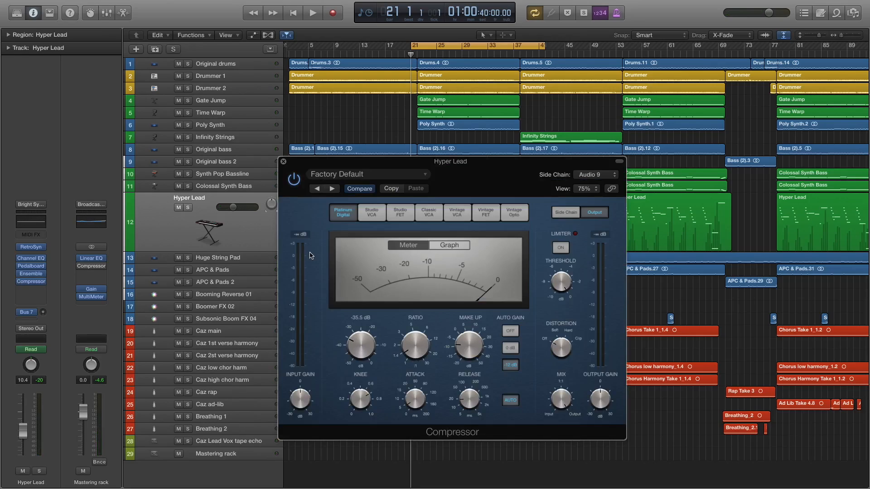
{"action": "left_click", "coordinate": [283, 161]}
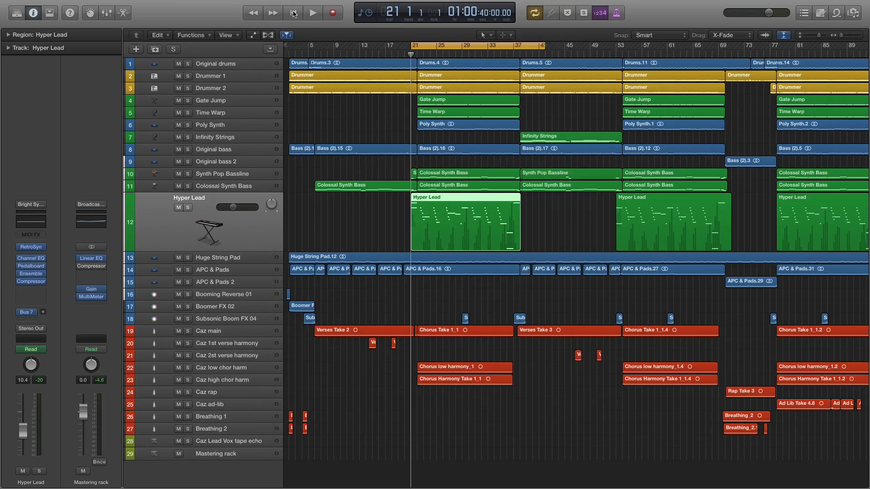
{"action": "left_click", "coordinate": [312, 12]}
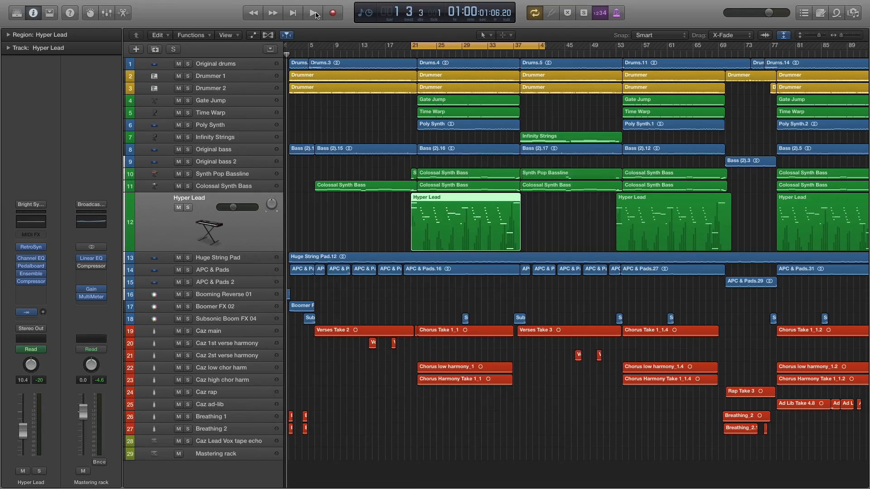
{"action": "left_click", "coordinate": [313, 12]}
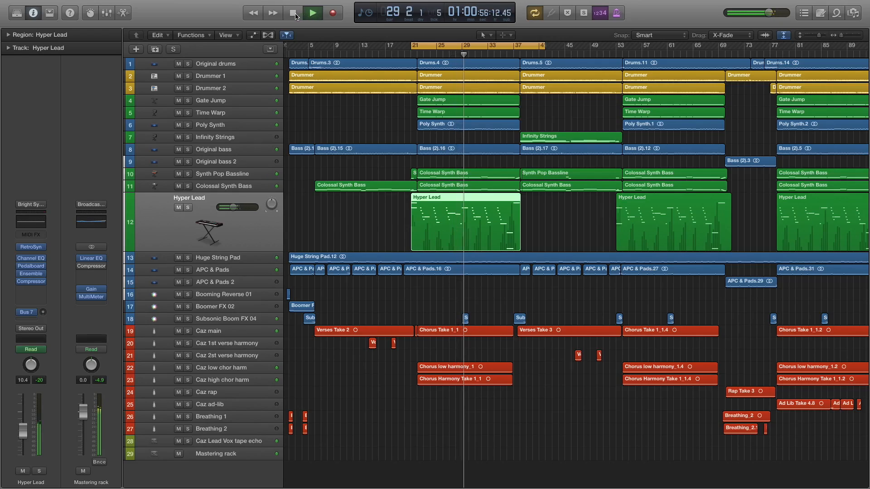
{"action": "left_click", "coordinate": [293, 12]}
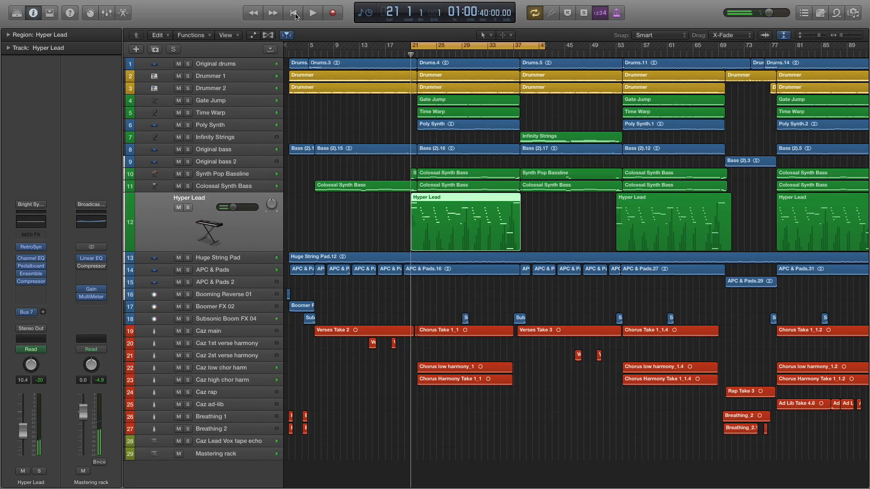